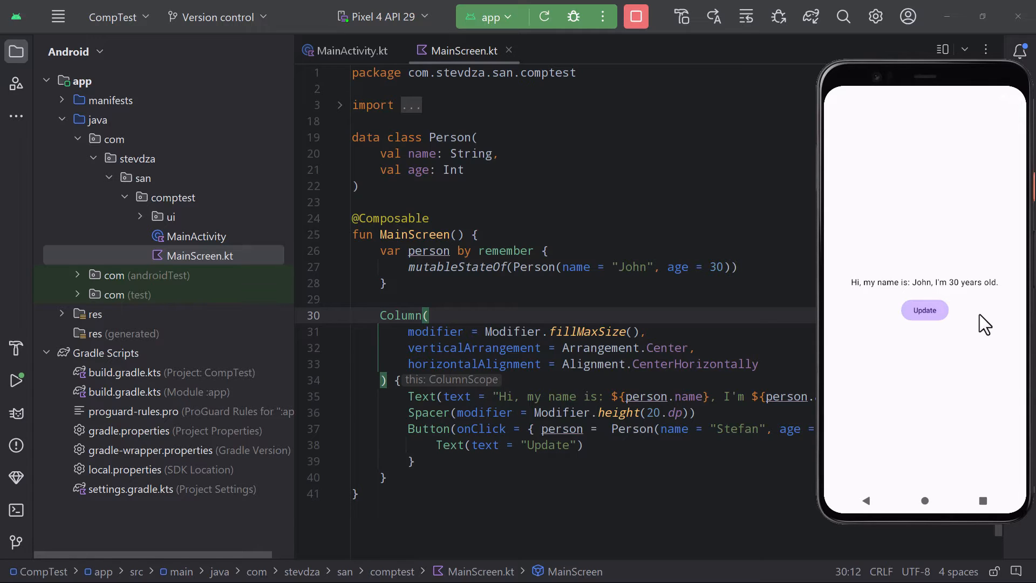
mouse_move(980, 330)
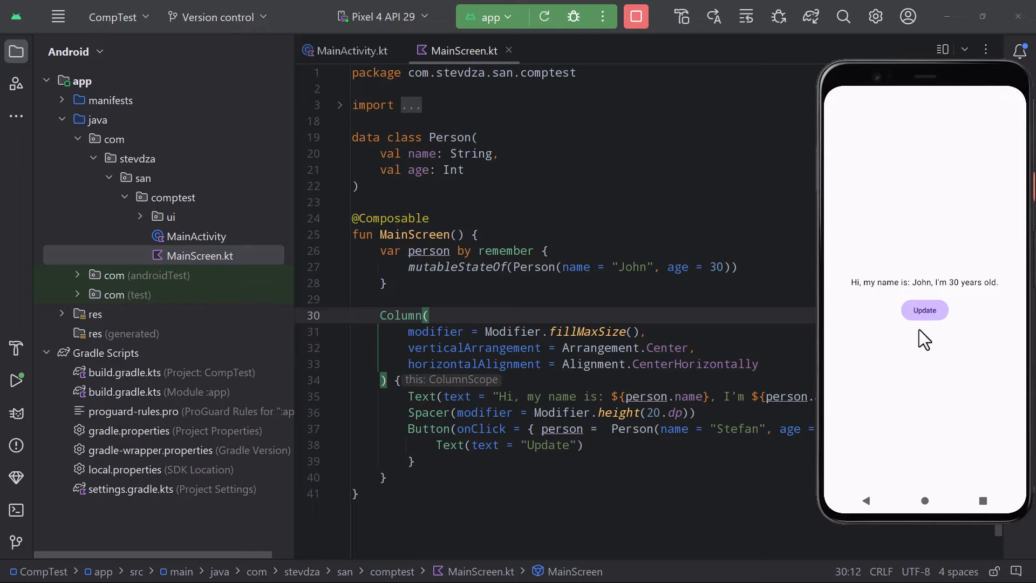
mouse_move(932, 329)
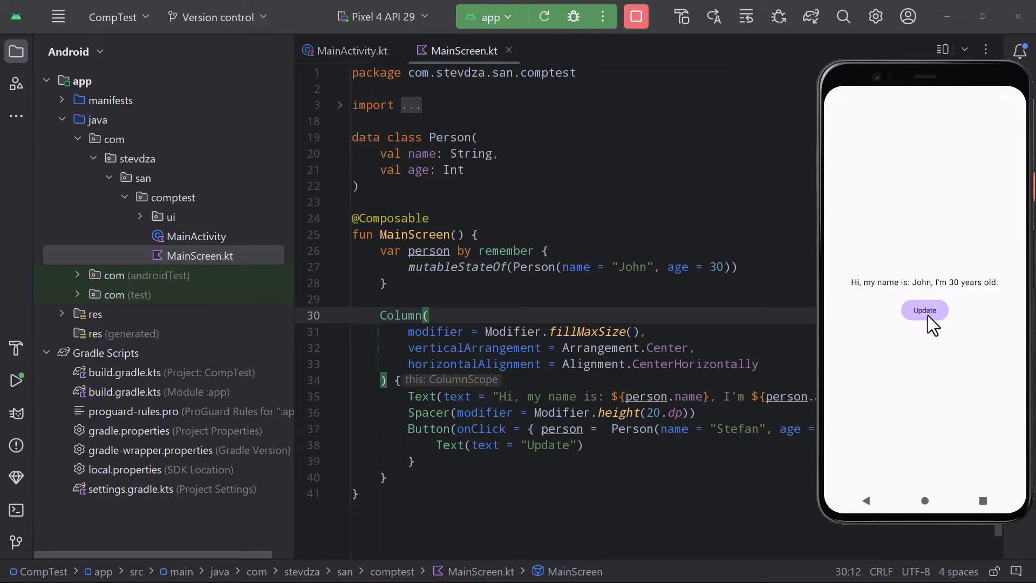
Update the emulator app's greeting from John, 30 to Stefan, 40 years old
left_click(923, 310)
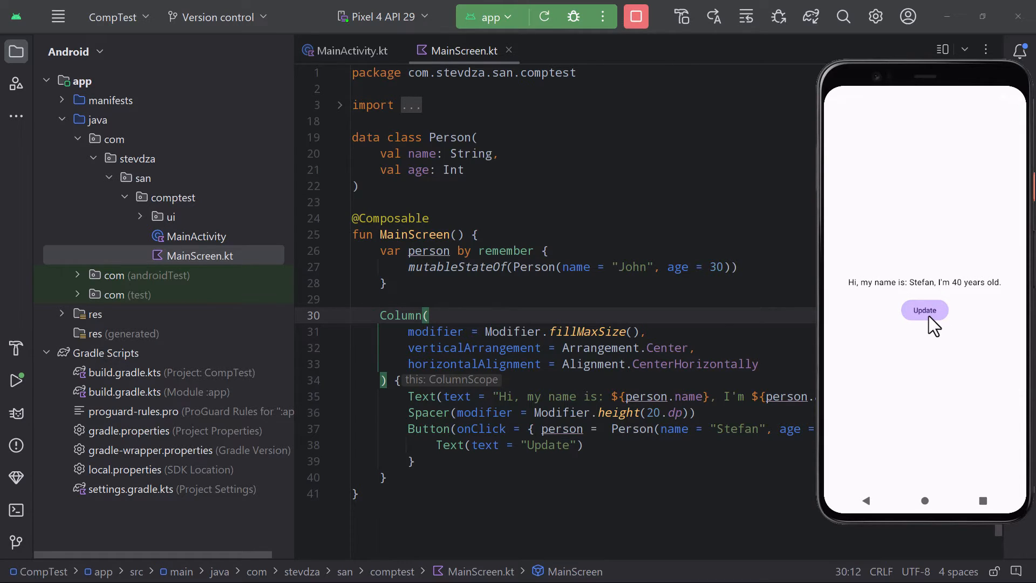
mouse_move(980, 322)
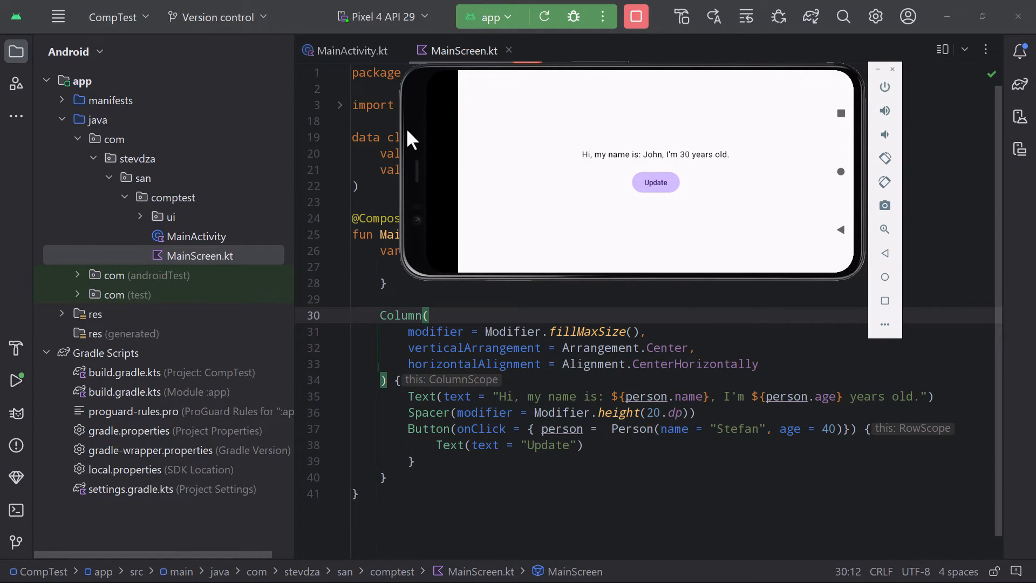
mouse_move(691, 180)
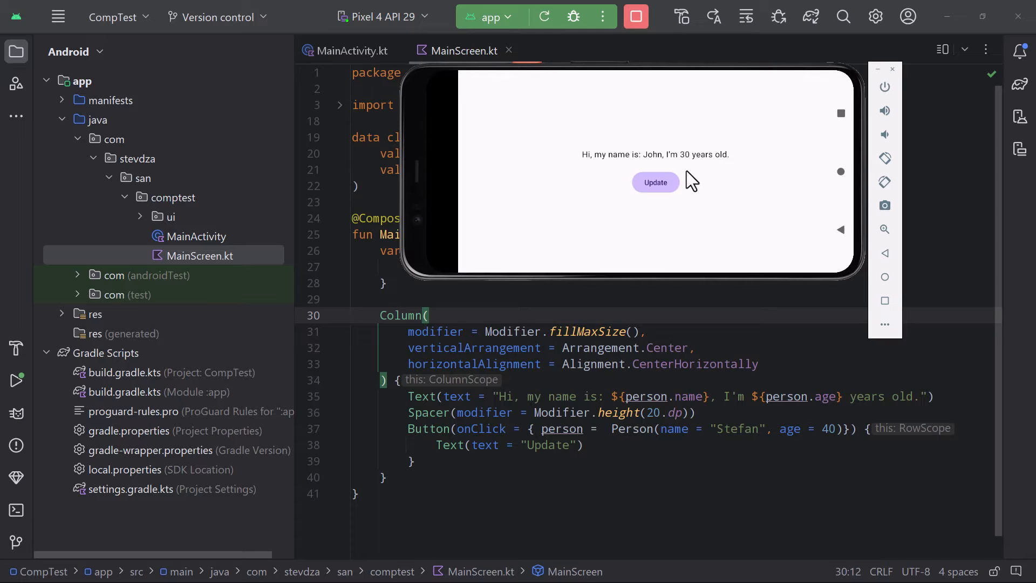
mouse_move(694, 184)
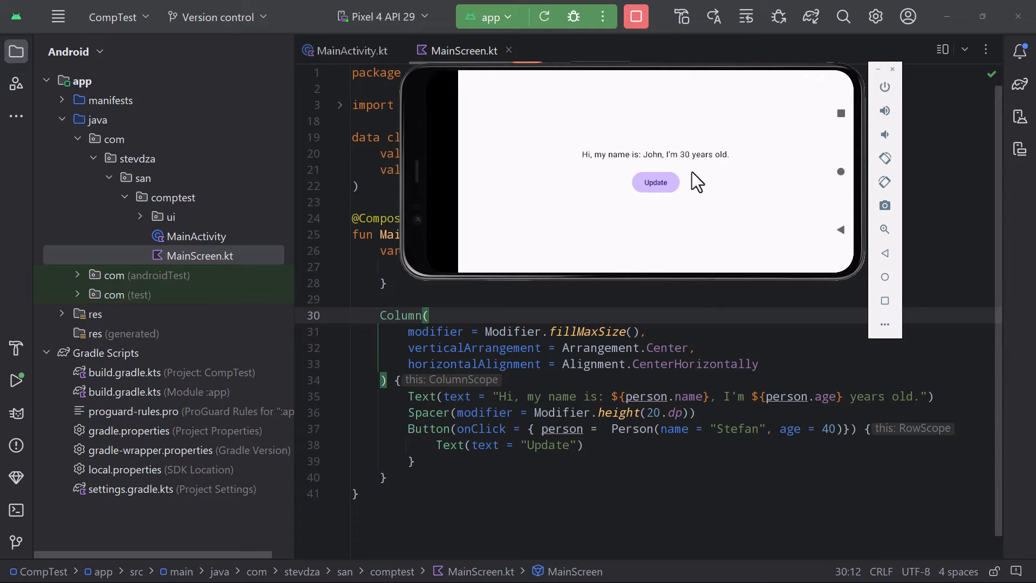
mouse_move(883, 191)
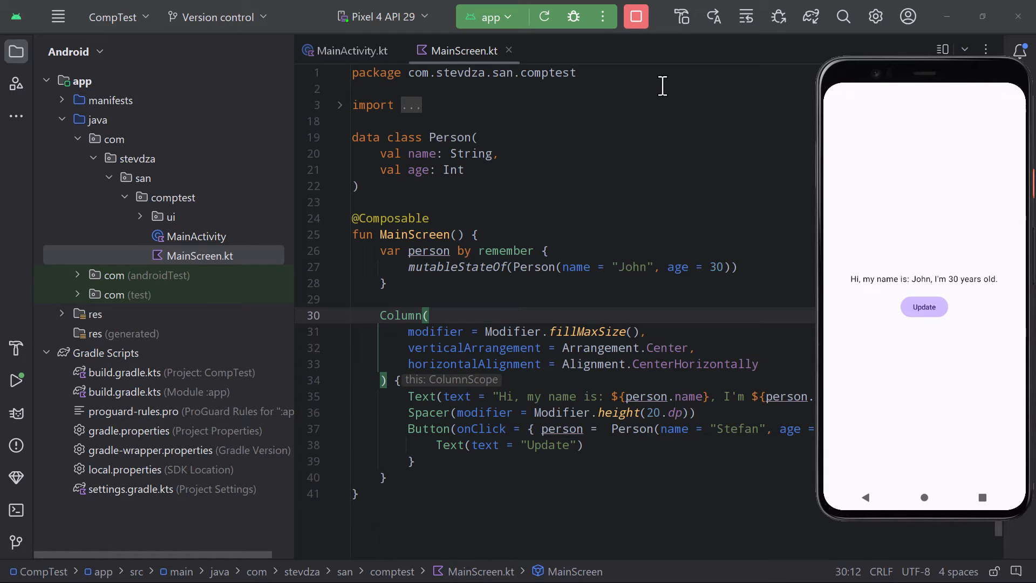
Switch MainScreen's person state from remember to rememberSaveable and reinstall the app
left_click(507, 250)
type("Saveable")
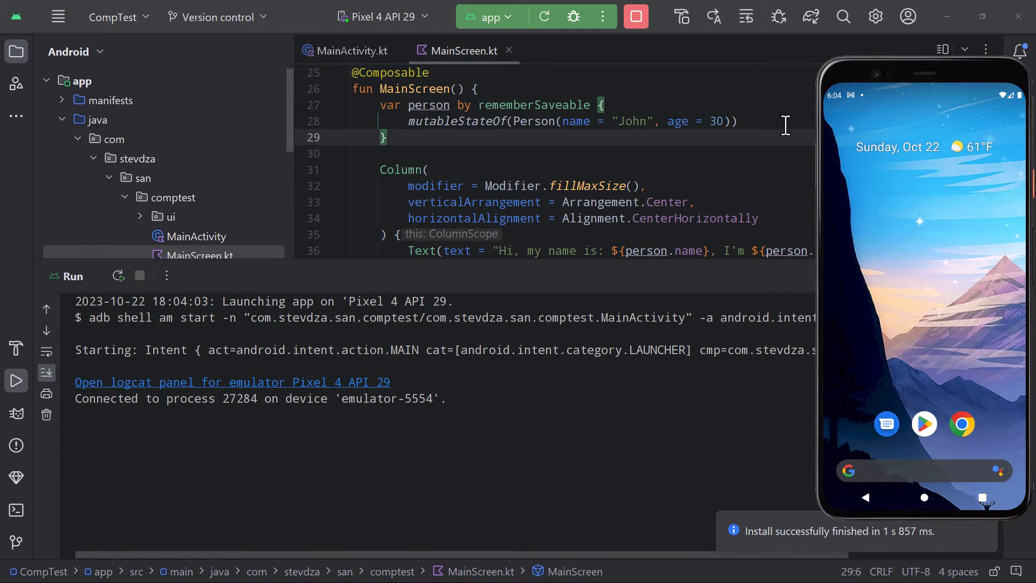
mouse_move(16, 412)
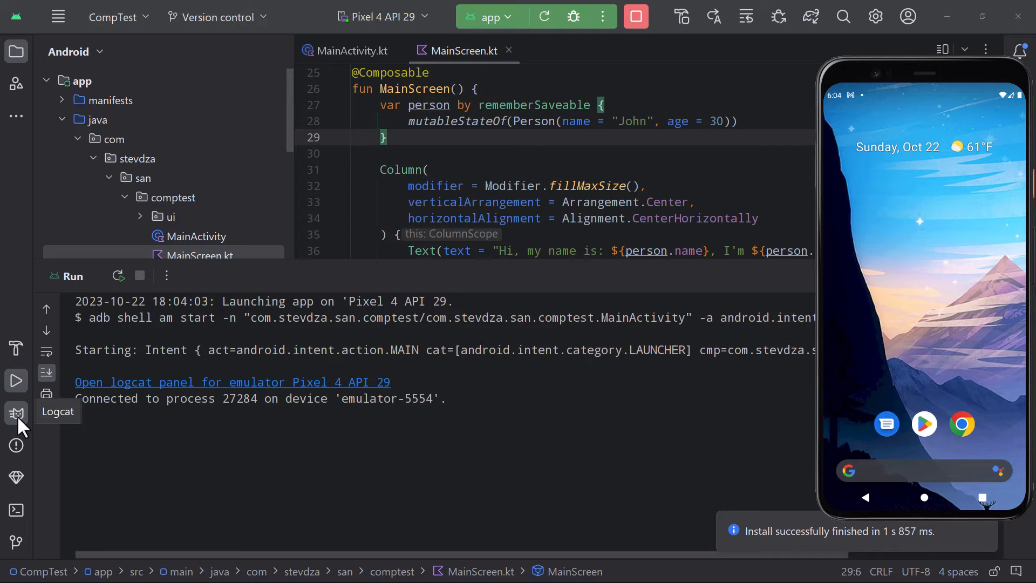
Review the Logcat IllegalArgumentException saying Person cannot be saved, then hide Logcat
left_click(15, 412)
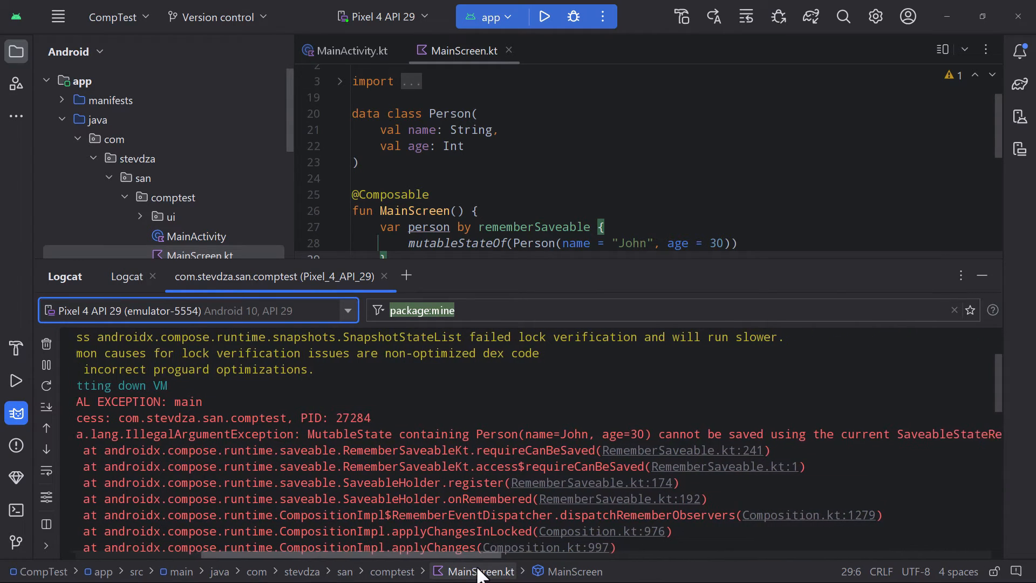
scroll("right", 3)
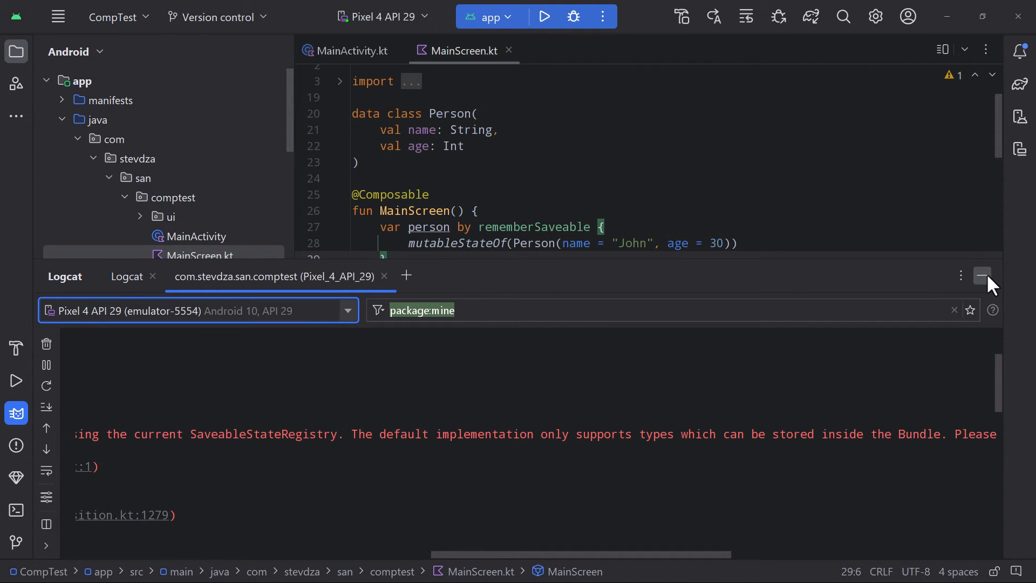
left_click(982, 276)
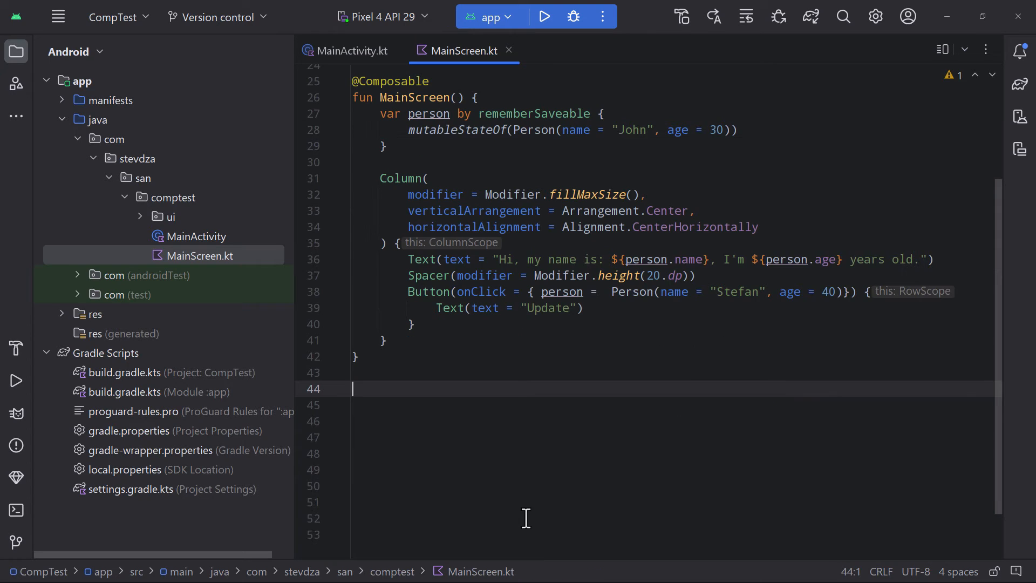
Declare object PersonSaver : Saver<Person, Map<String, Any>> with generated save and restore stubs
type("object Per")
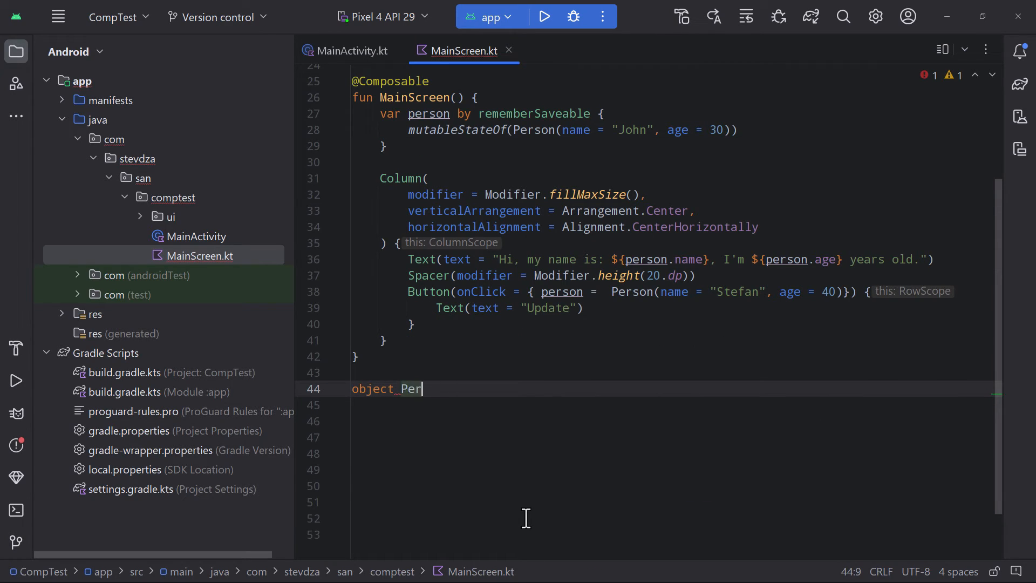
type("sonSaver: Sa")
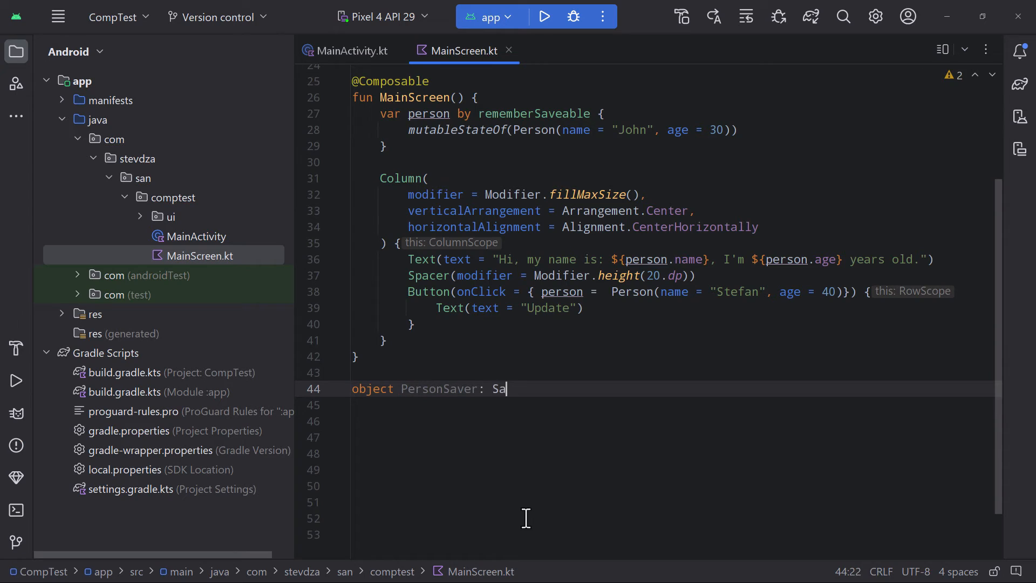
type("ver")
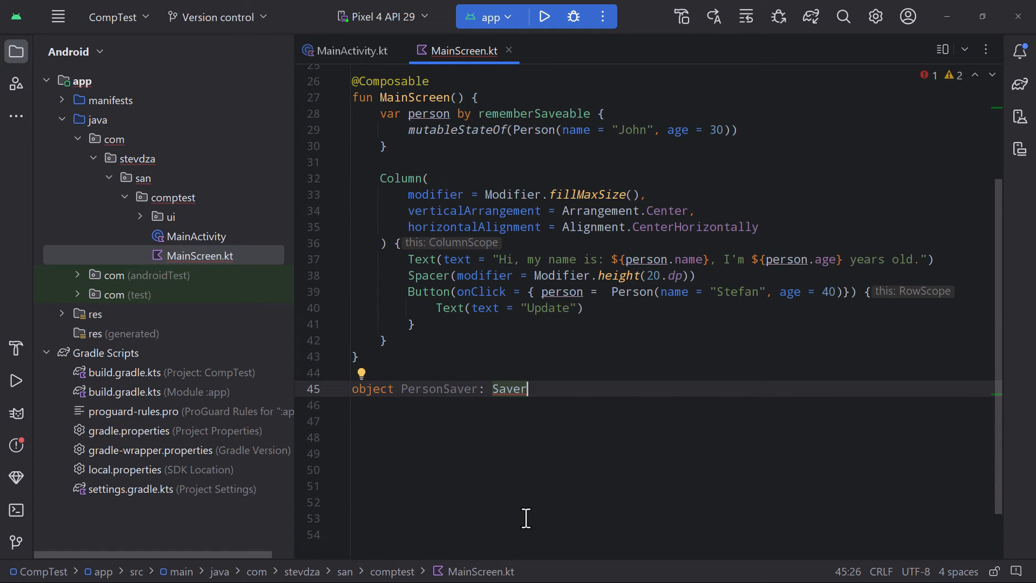
type("<Person,>")
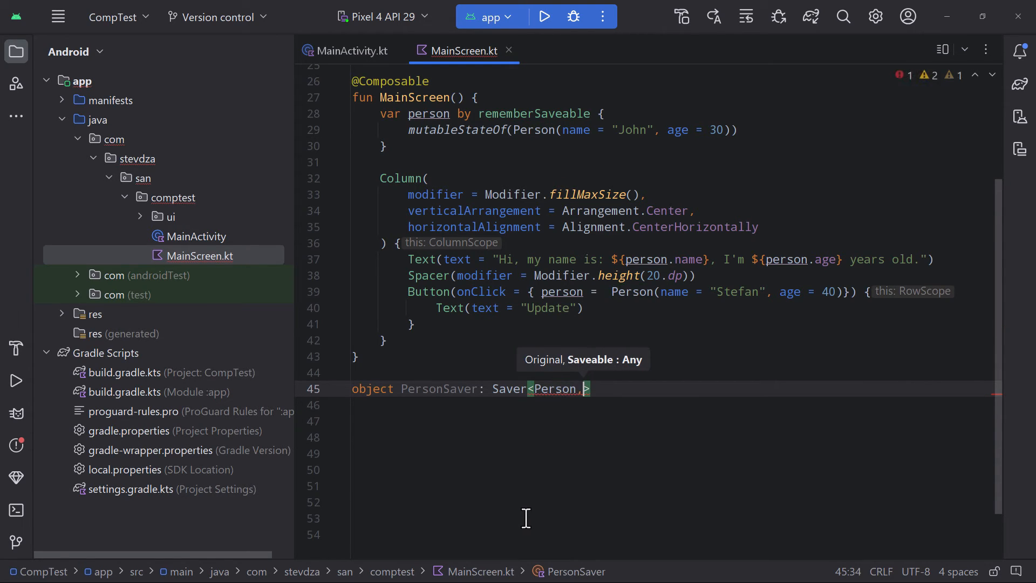
type("Map<")
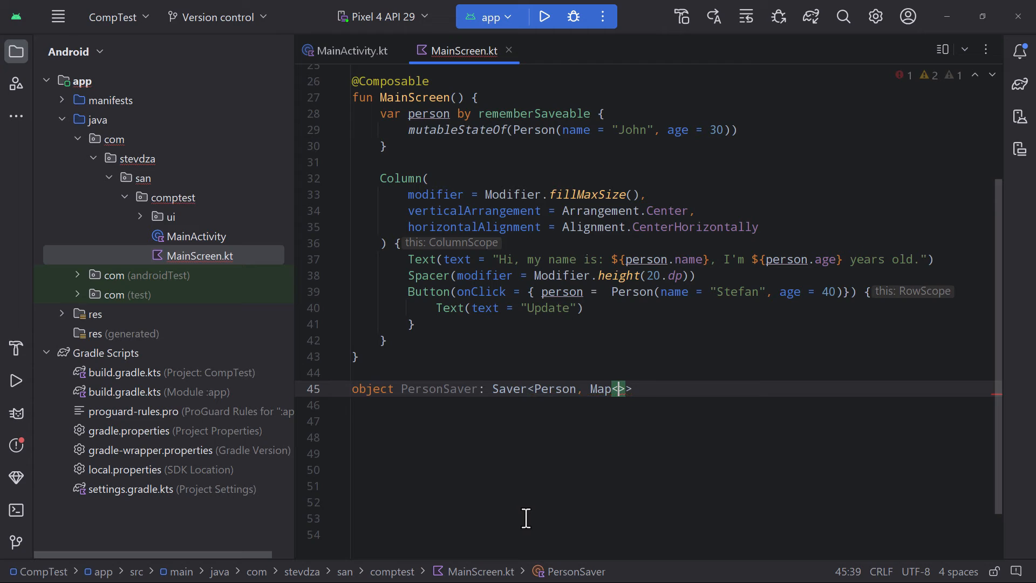
type("String, Any")
type("return mapOf(")
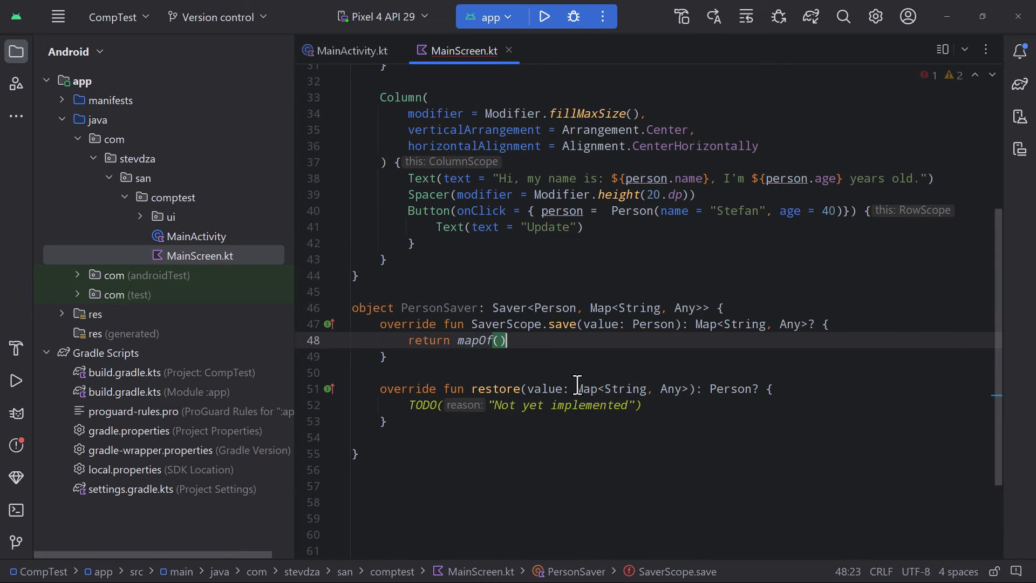
Make save return a name/age map and restore build a Person from those entries
type("\"name\" to value.nam")
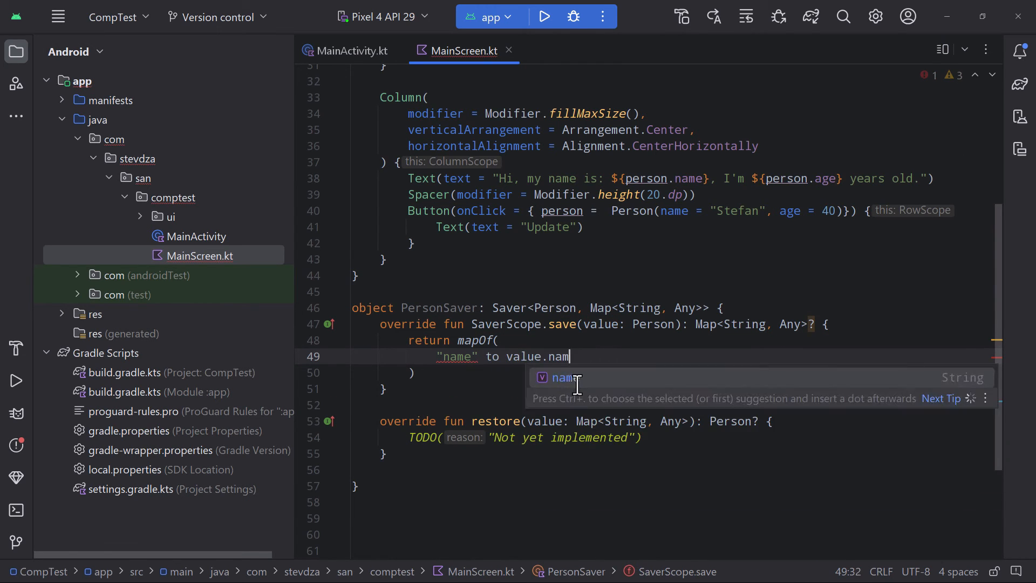
type("e,")
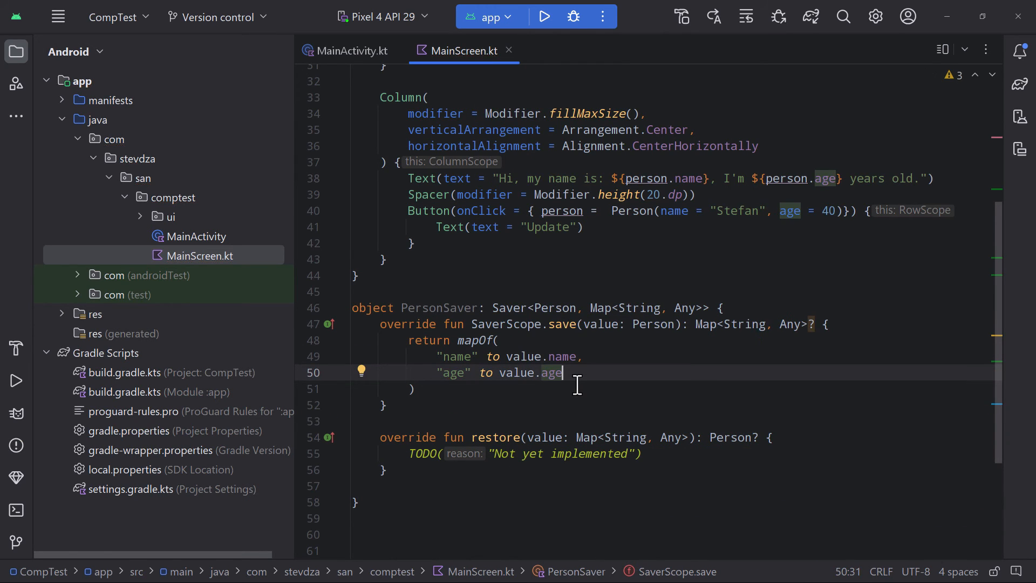
mouse_move(533, 473)
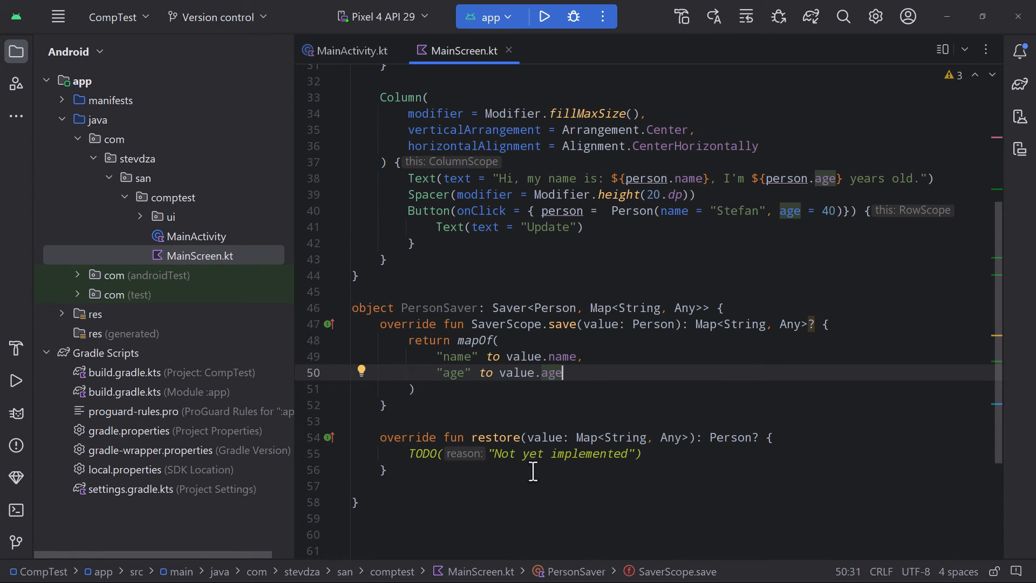
type("val name = _value[\"name\"] as String")
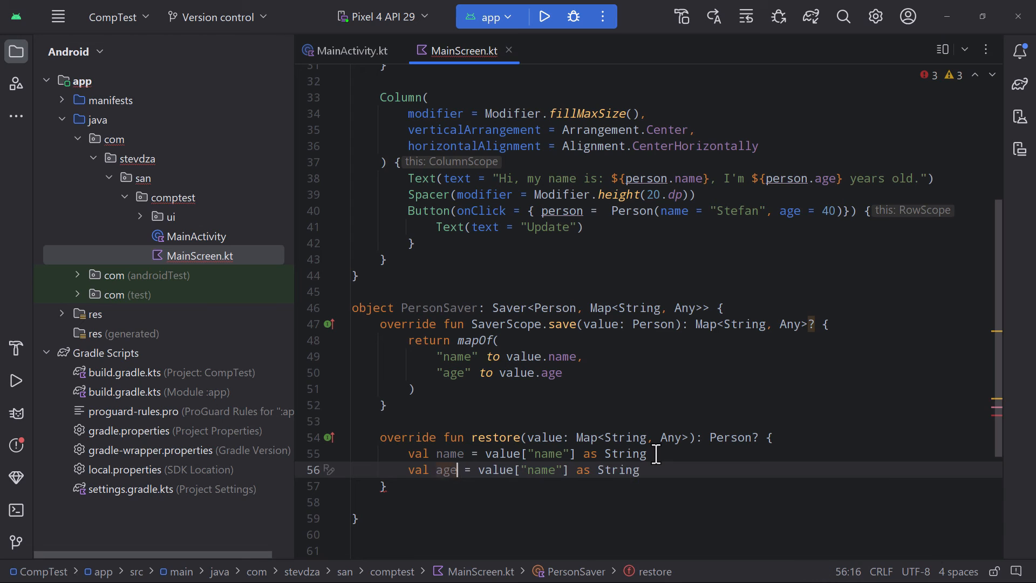
type("r")
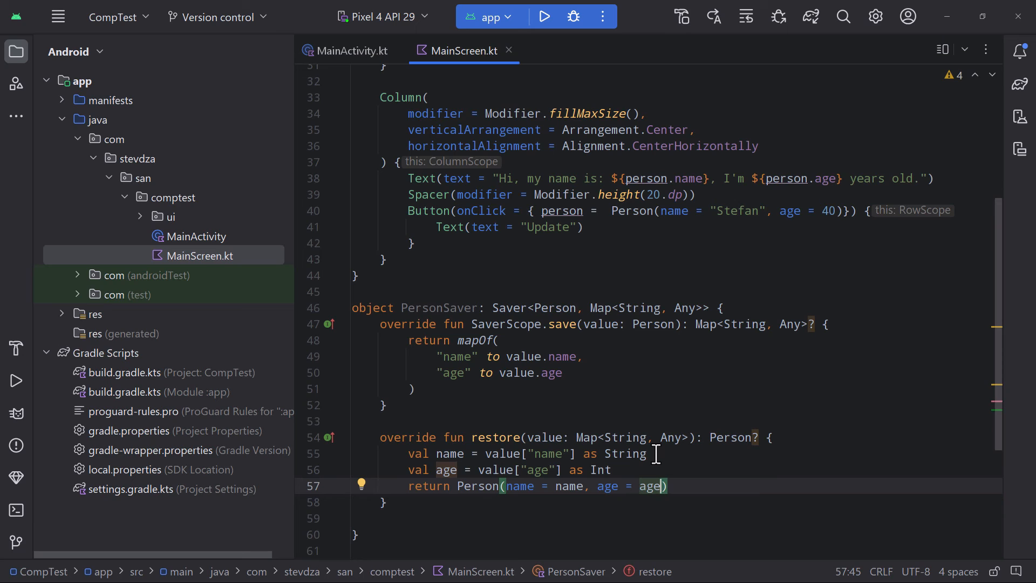
Pass stateSaver = PersonSaver, rerun the app, and update the greeting to Stefan, 40
left_click(543, 17)
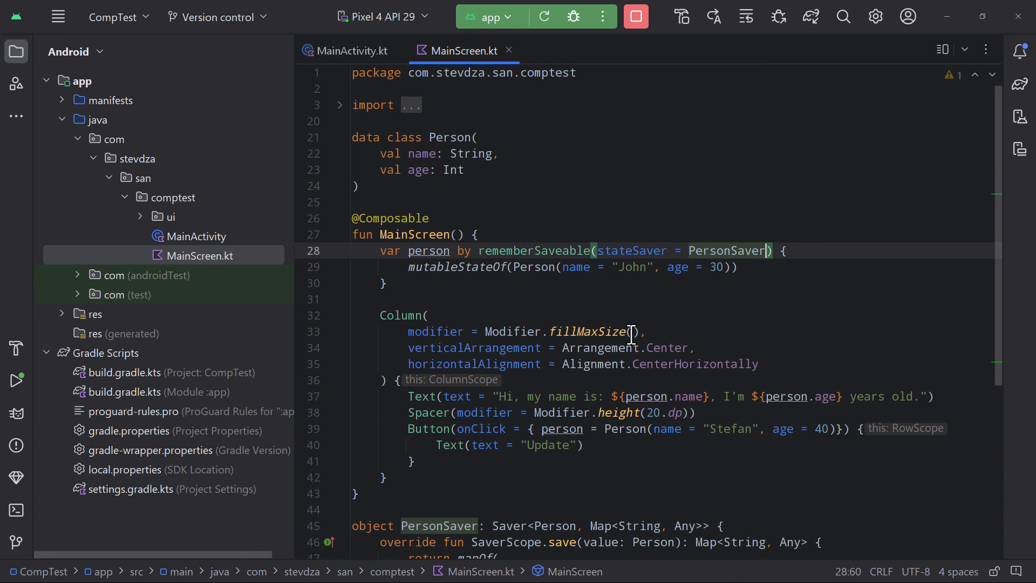
left_click(542, 15)
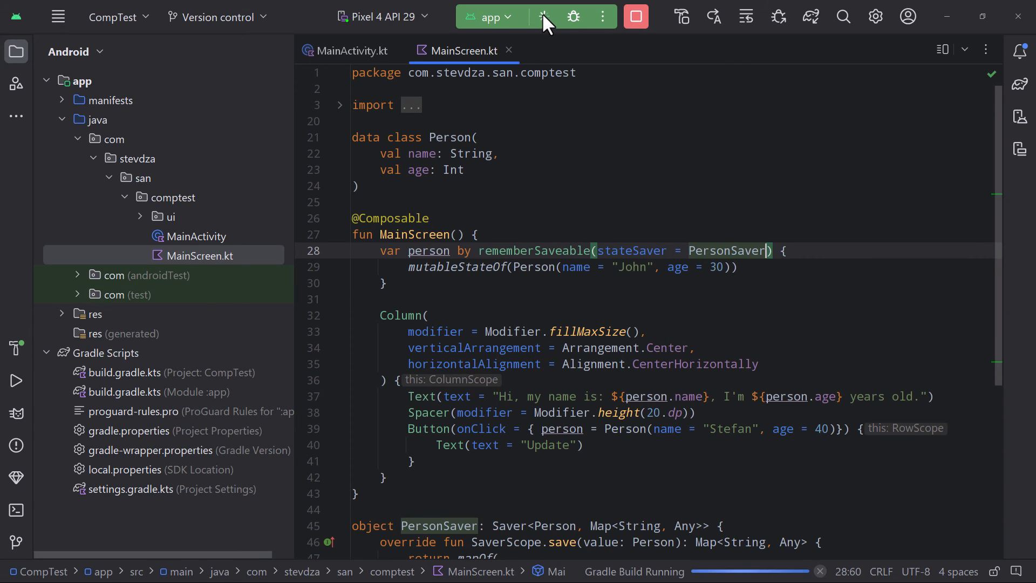
left_click(541, 16)
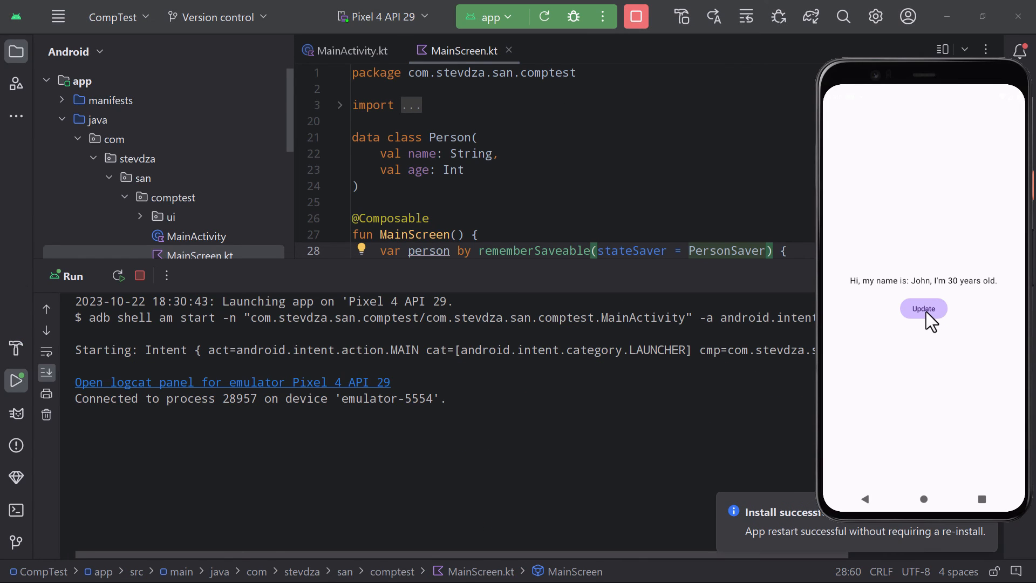
left_click(923, 309)
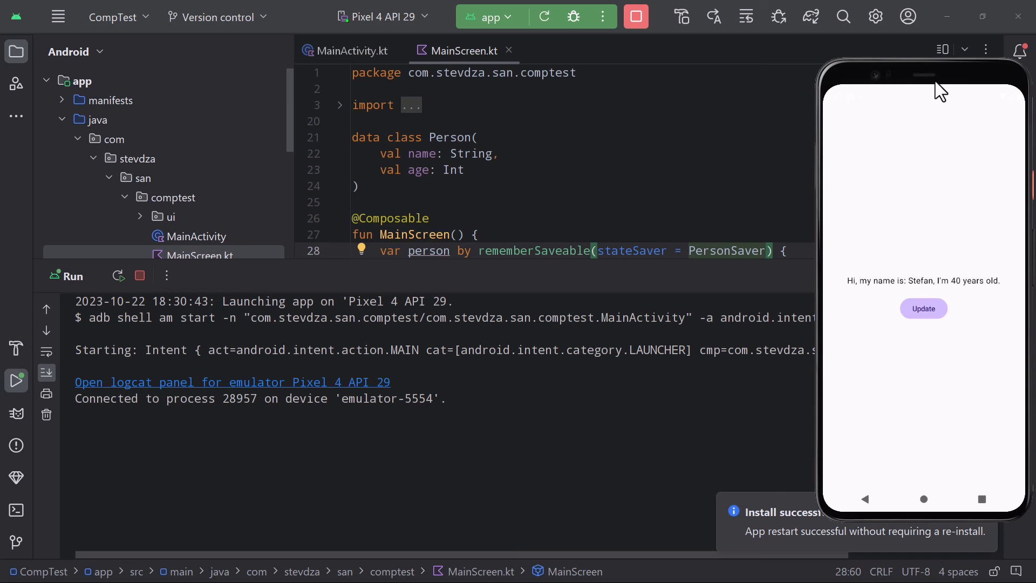